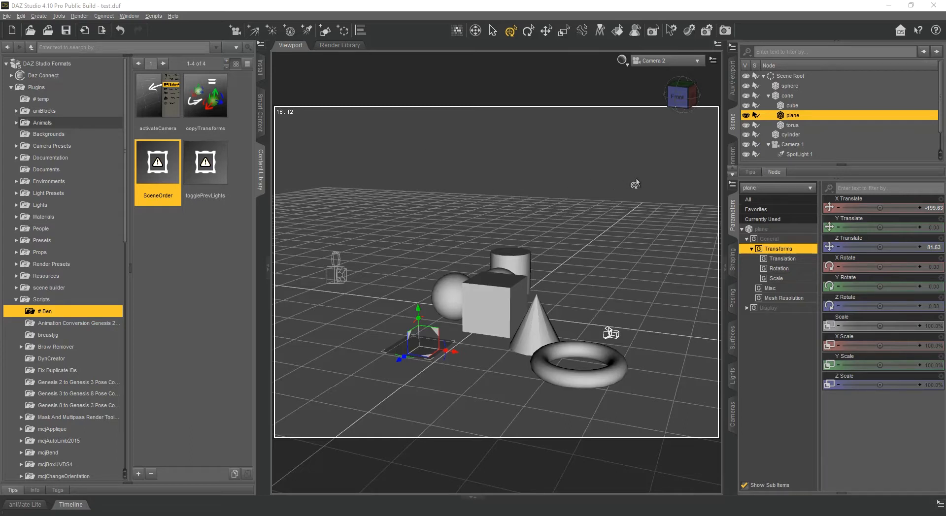
pyautogui.moveTo(802, 107)
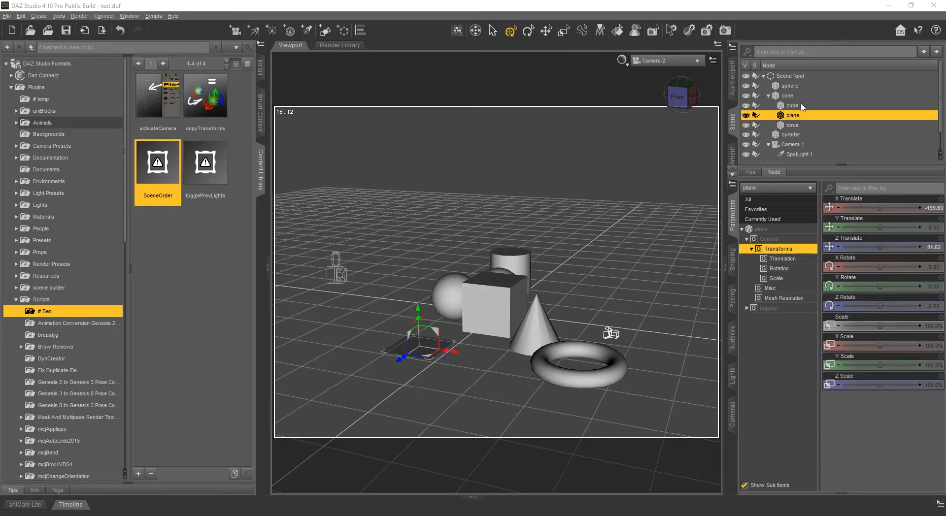
# - Drag the plane and cube nodes in the Scene pane so the cone's children read plane, torus, cube
pyautogui.click(791, 125)
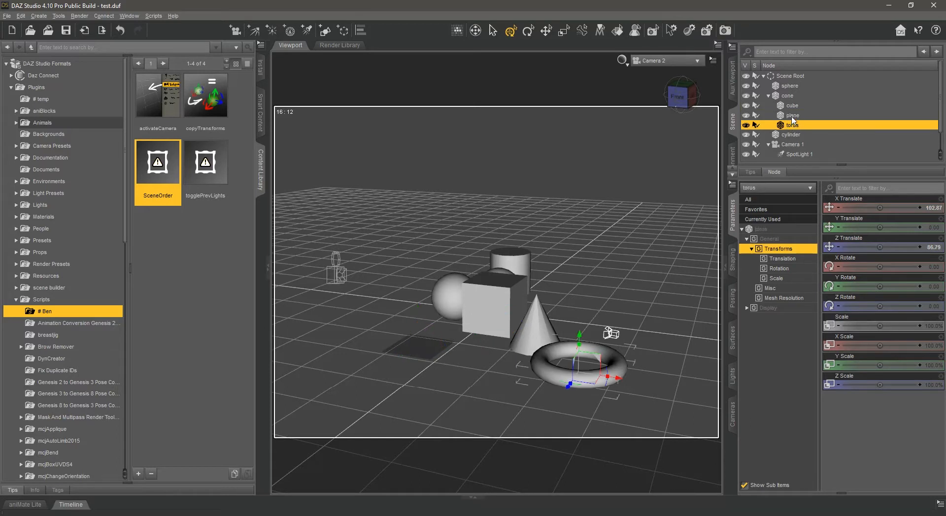
pyautogui.click(791, 116)
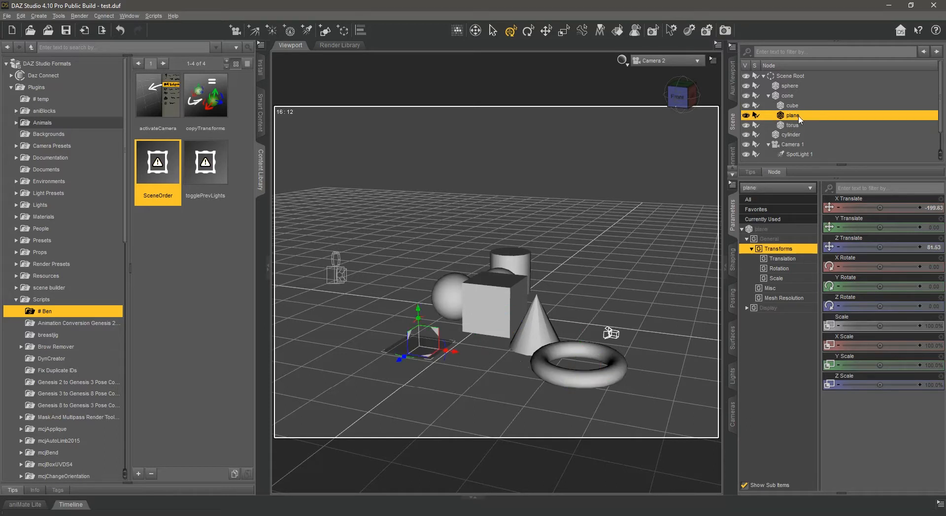
pyautogui.moveTo(796, 107)
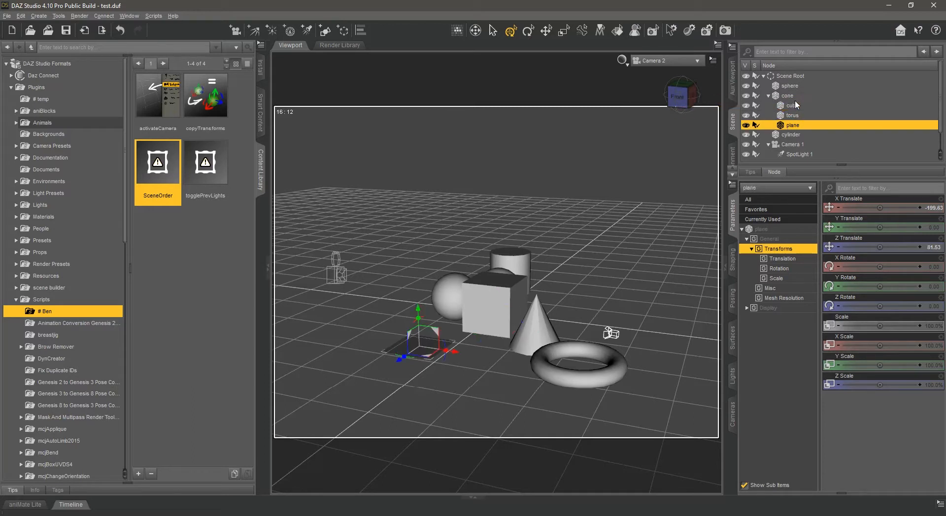
pyautogui.click(791, 124)
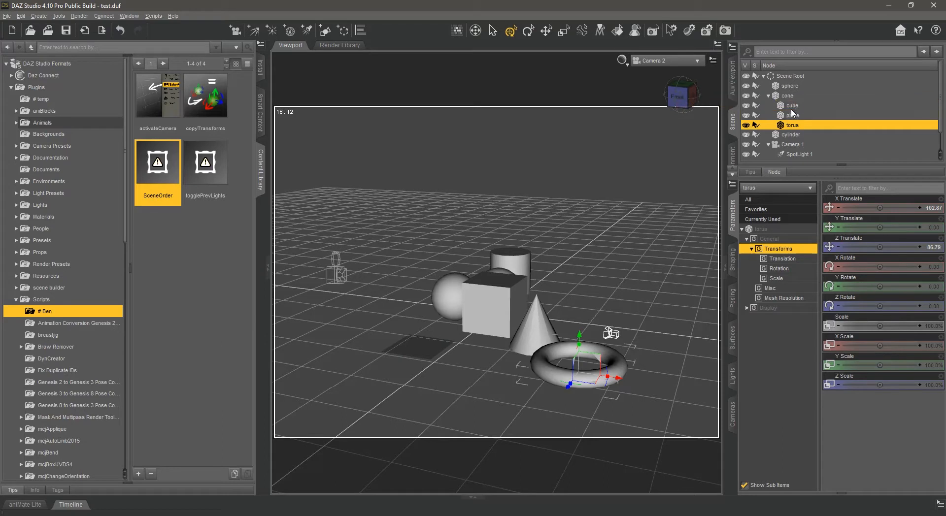
pyautogui.click(791, 106)
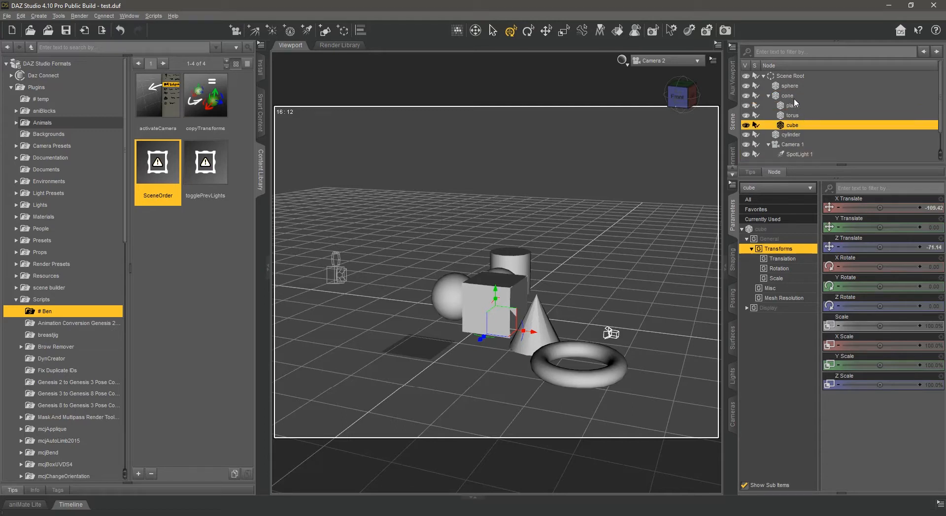
pyautogui.click(791, 105)
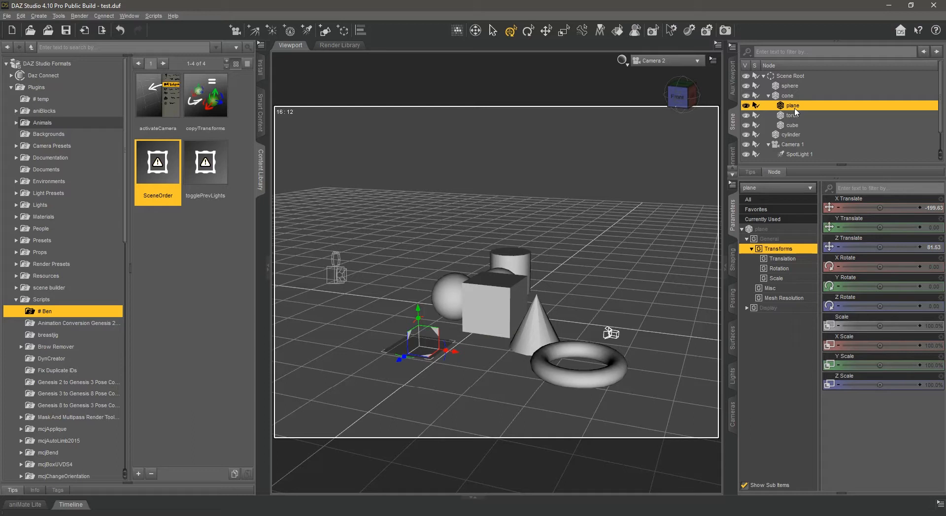
pyautogui.moveTo(797, 113)
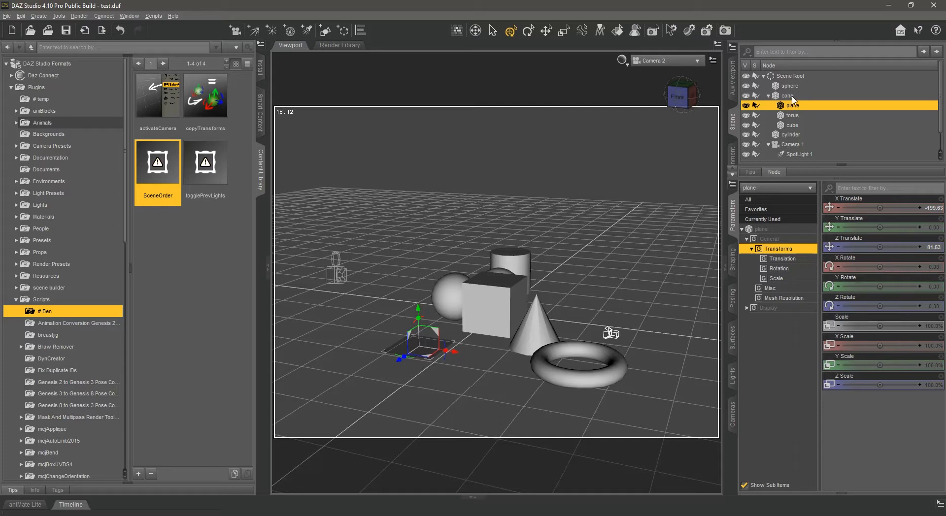
pyautogui.click(792, 115)
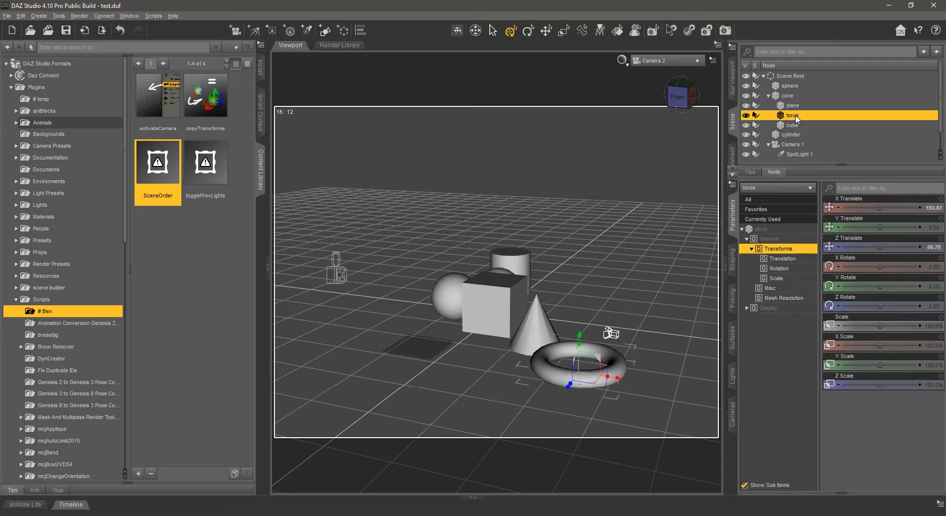
pyautogui.click(792, 105)
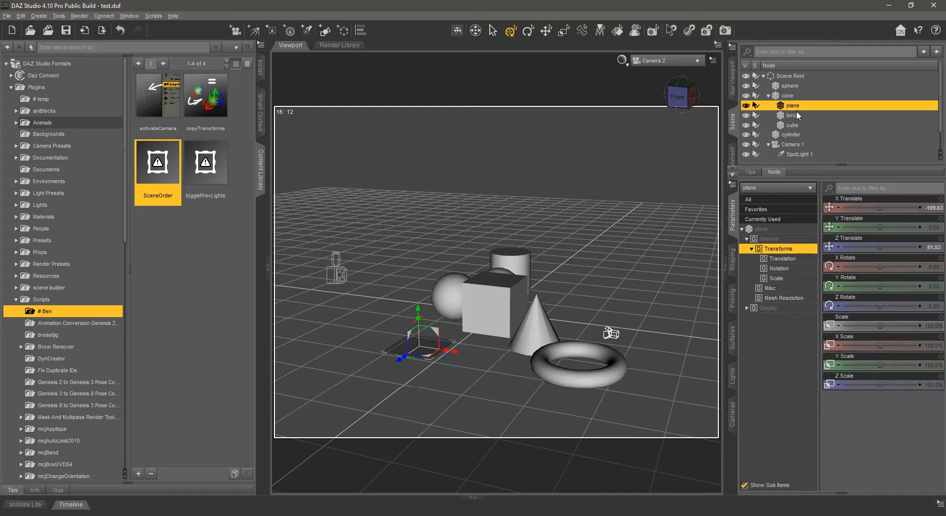
pyautogui.click(788, 116)
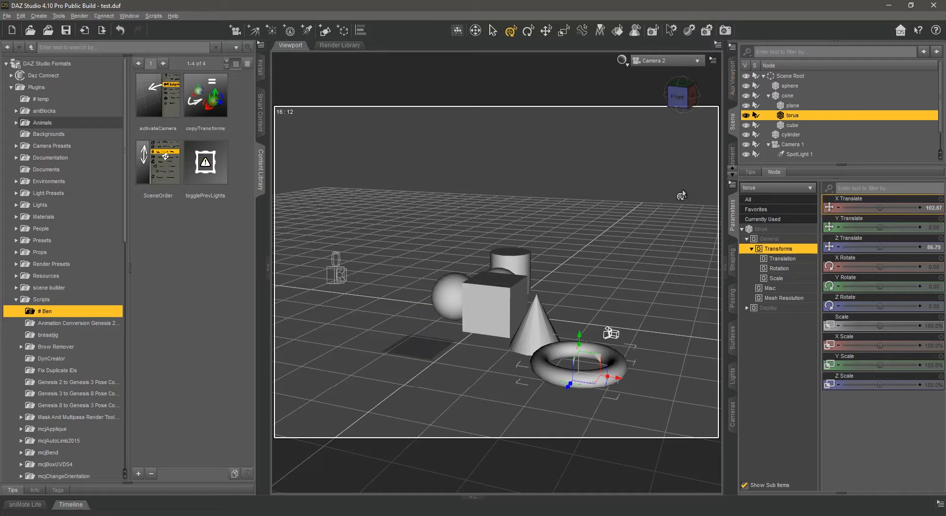
pyautogui.moveTo(99, 245)
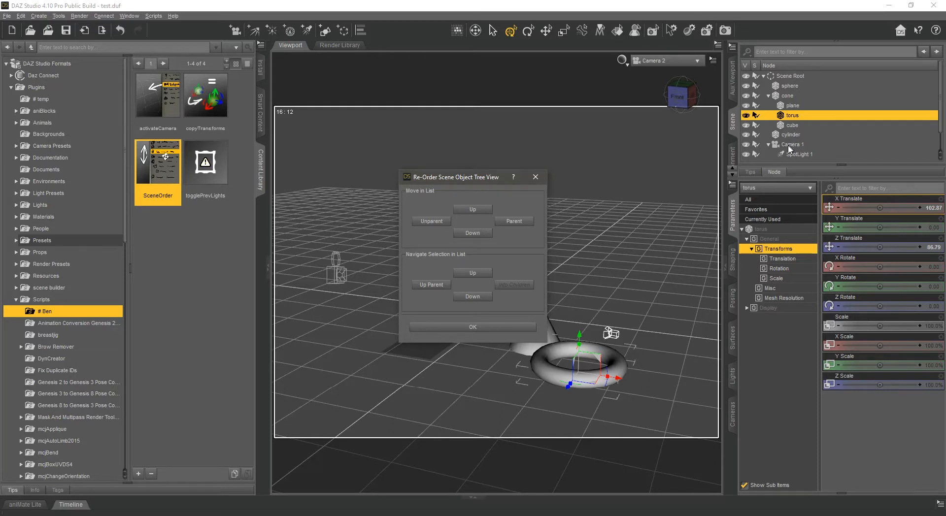
pyautogui.moveTo(462, 200)
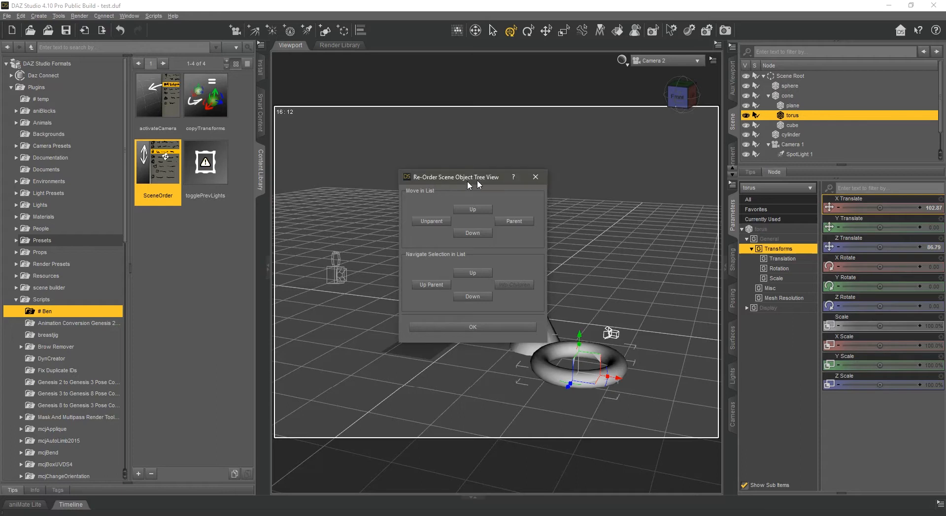
pyautogui.moveTo(454, 183)
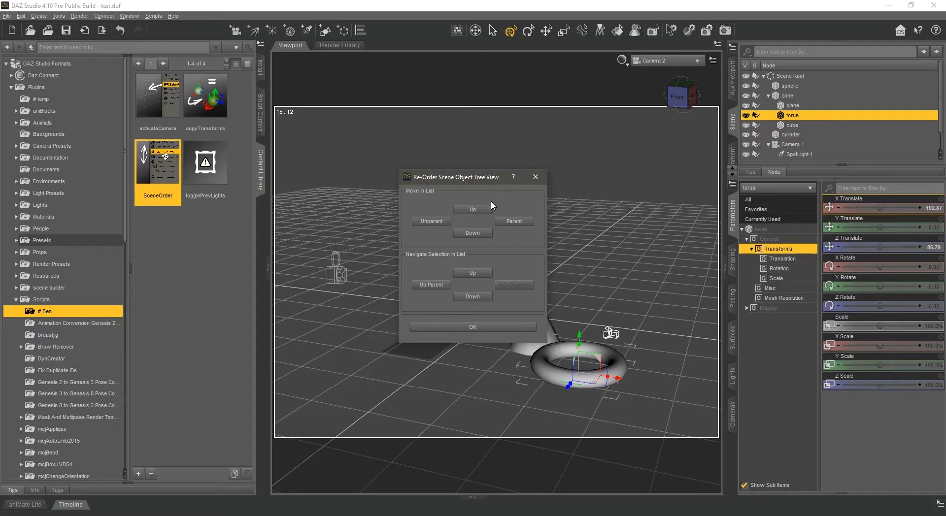
# - Launch the SceneOrder script's Re-Order Scene Object Tree View dialog with torus selected
pyautogui.click(473, 209)
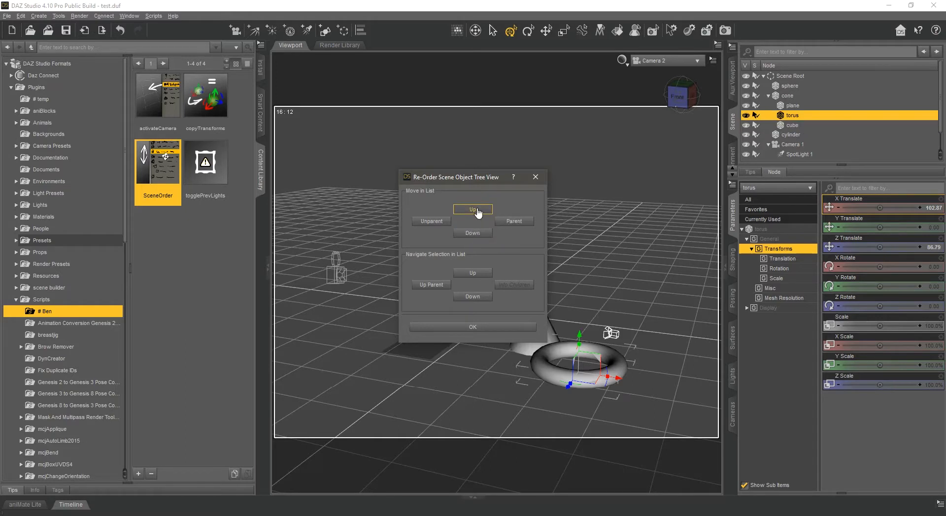
# - Unparent the torus, move it down past the cone group, then re-parent it as the cone's last child
pyautogui.click(472, 209)
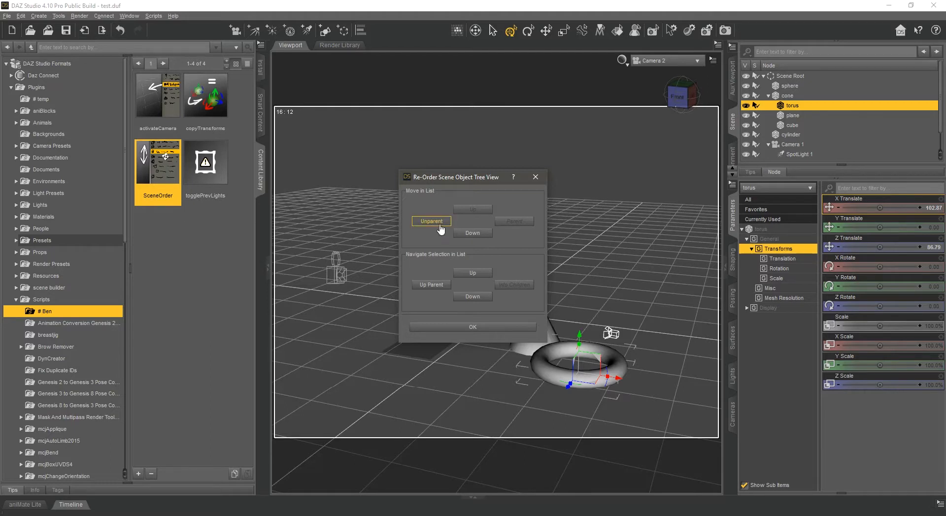
pyautogui.click(431, 221)
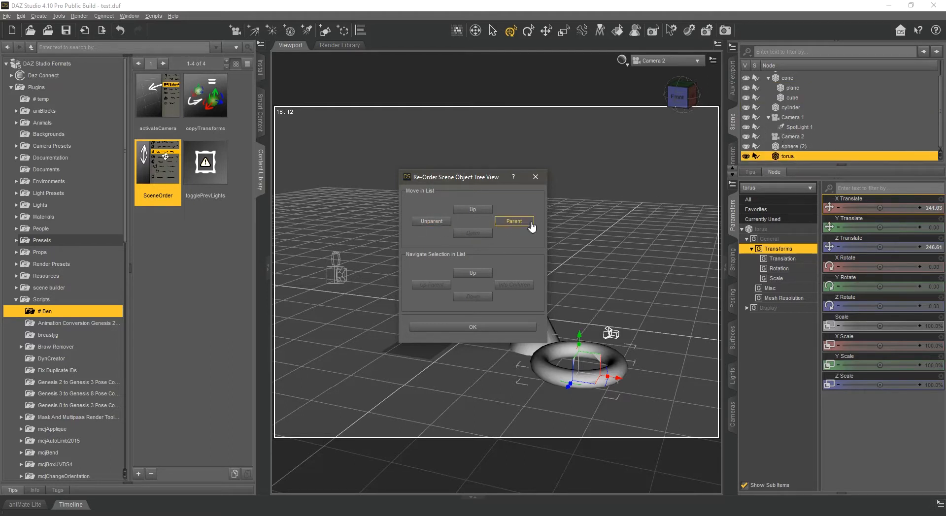
pyautogui.moveTo(472, 209)
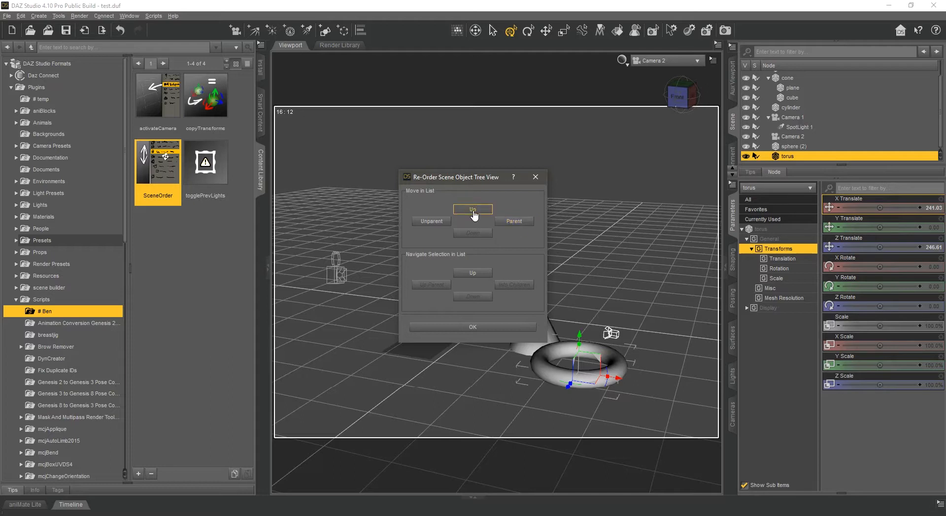
pyautogui.click(473, 209)
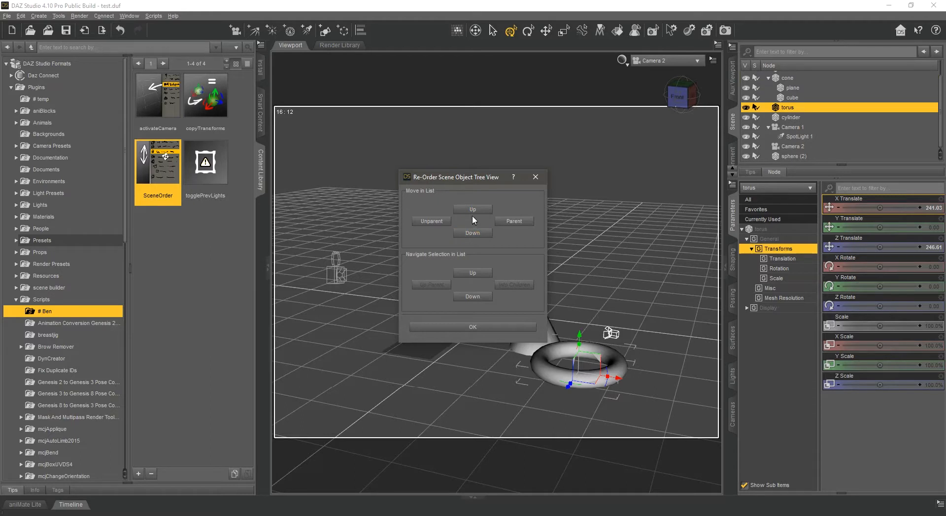
pyautogui.click(472, 233)
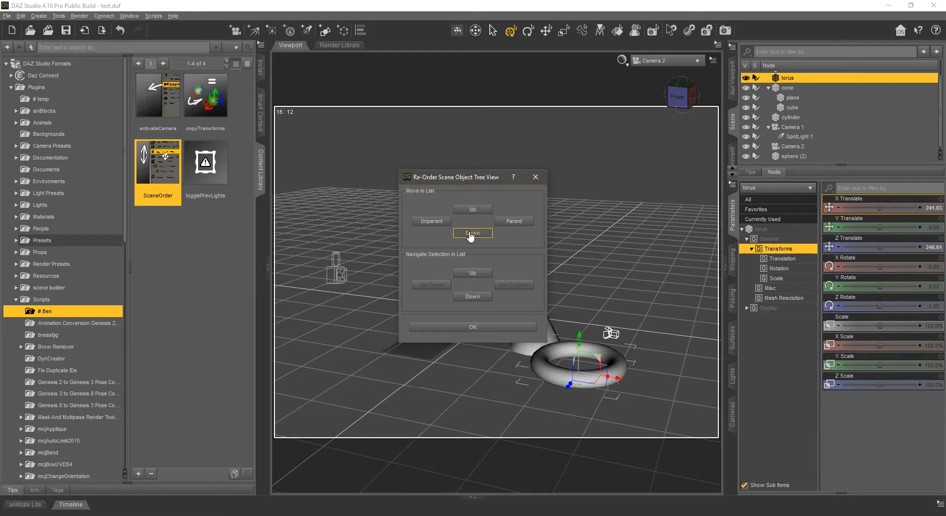
pyautogui.click(473, 233)
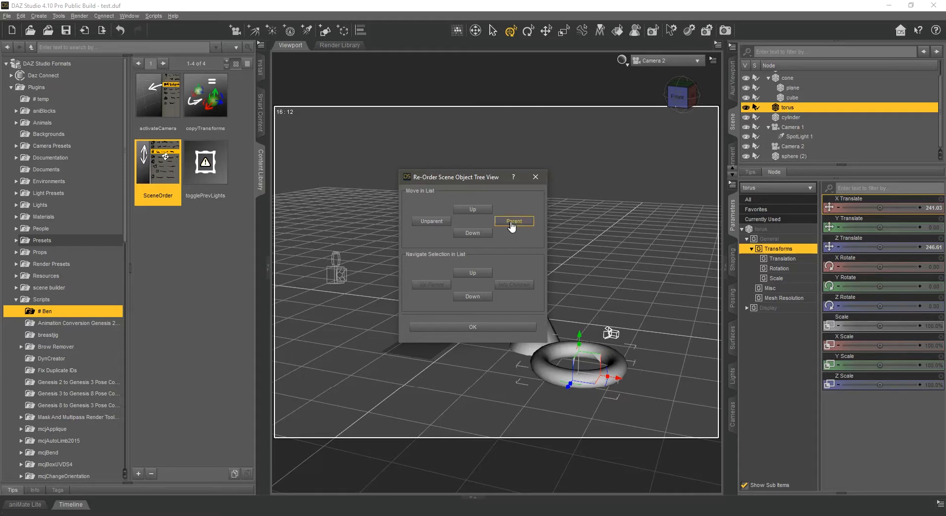
pyautogui.click(513, 220)
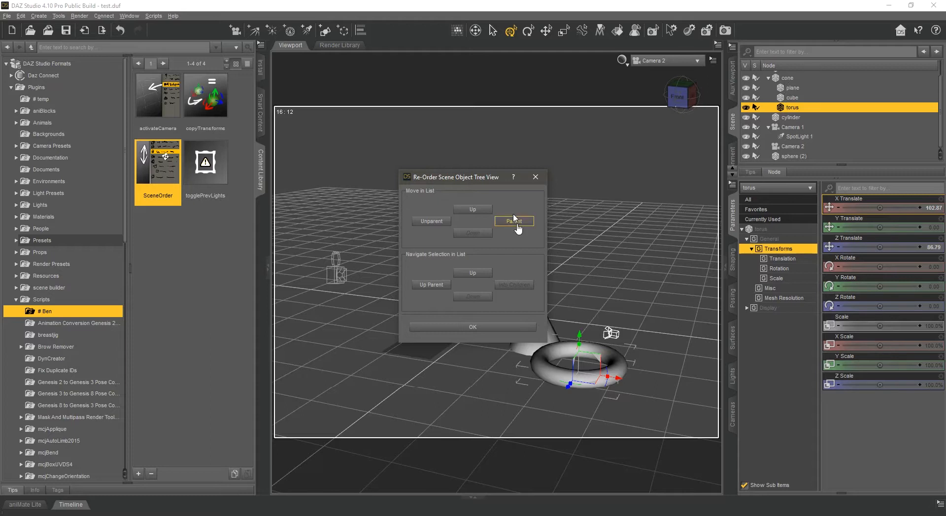
# - Move the dialog aside, raise torus to the cone's first child and confirm with OK
pyautogui.moveTo(455, 177); pyautogui.dragTo(275, 192)
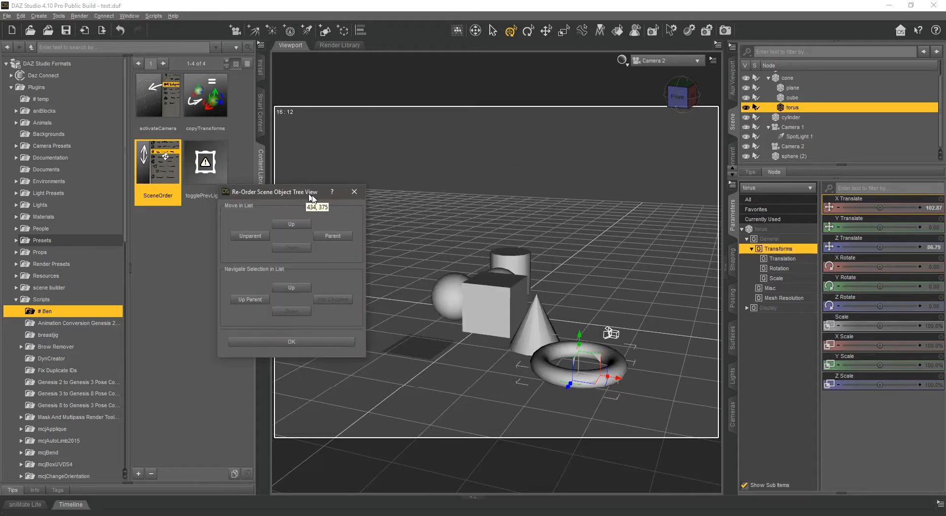
pyautogui.moveTo(274, 192); pyautogui.dragTo(381, 214)
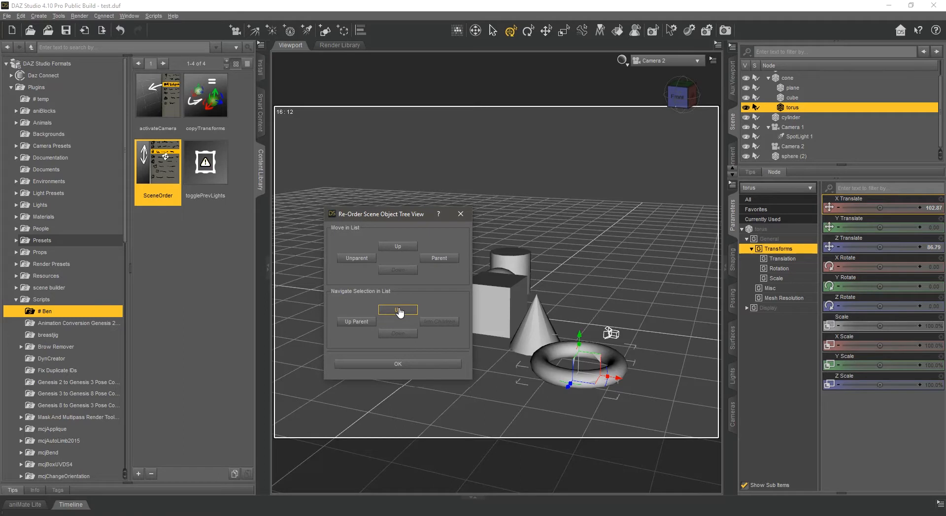
pyautogui.moveTo(415, 293)
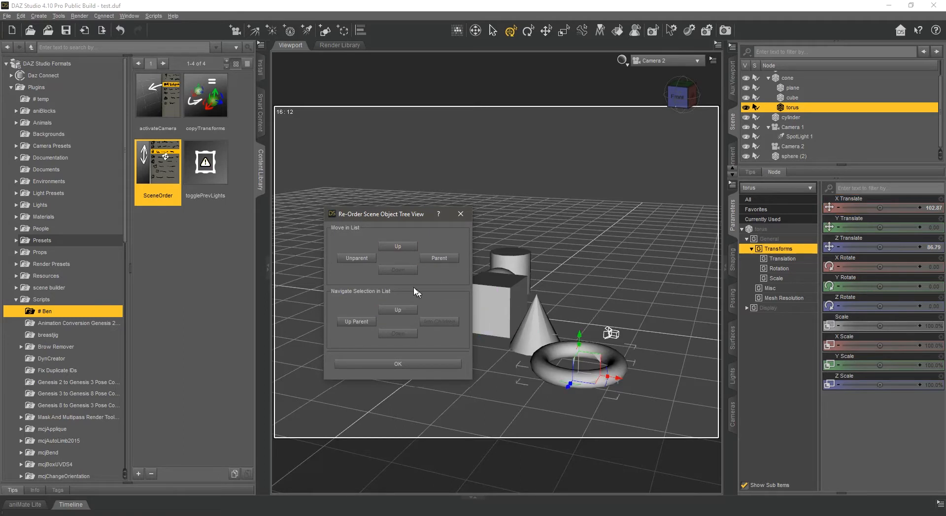
pyautogui.moveTo(443, 220)
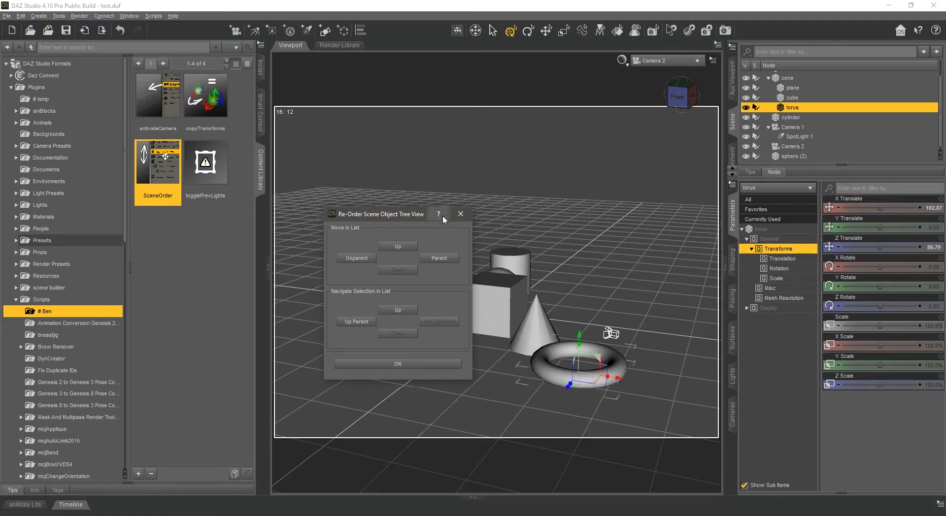
pyautogui.moveTo(410, 228)
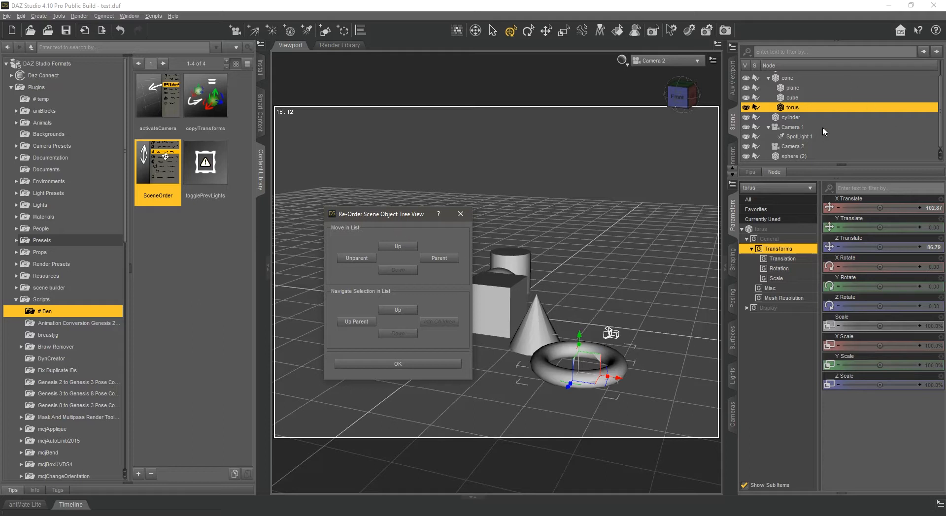
pyautogui.moveTo(397, 234)
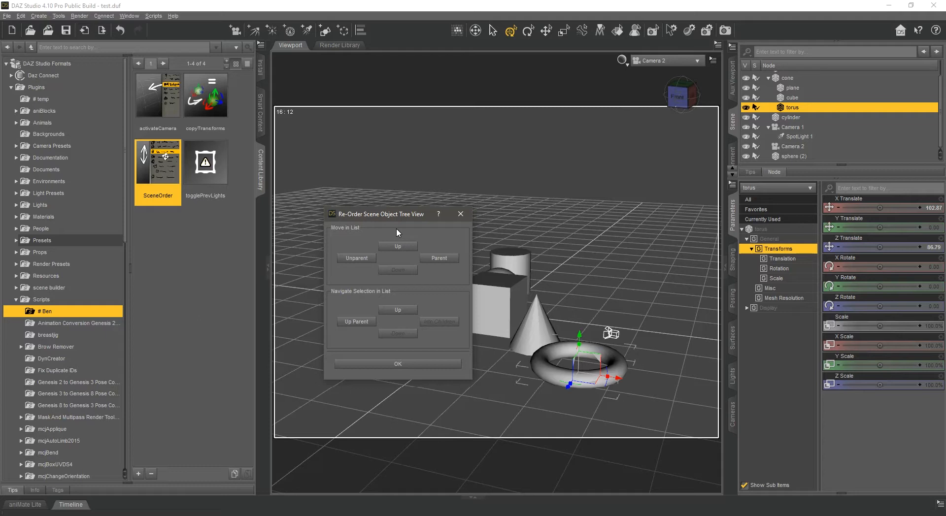
pyautogui.moveTo(450, 296)
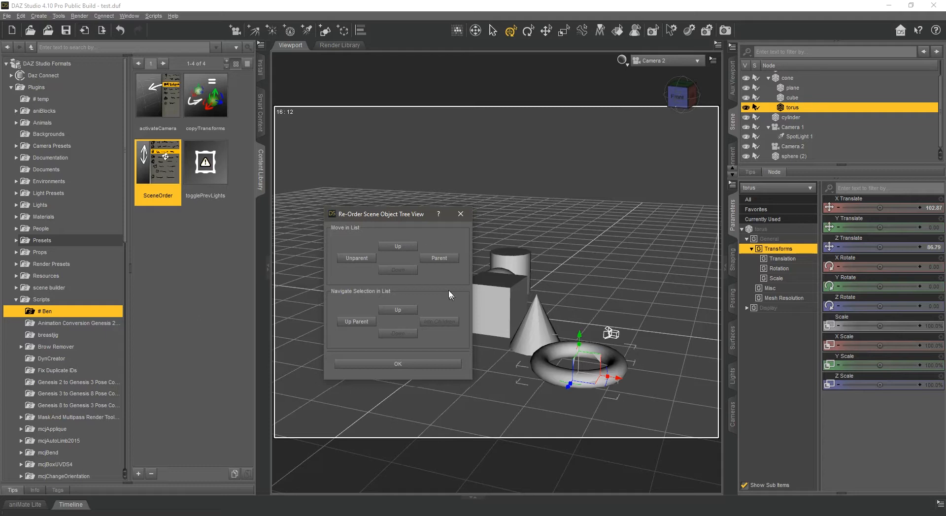
pyautogui.click(398, 247)
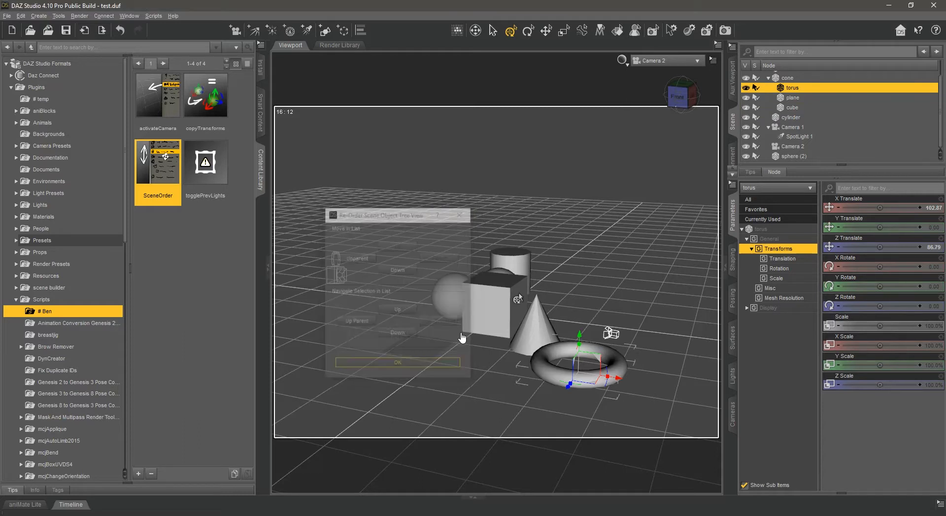
# - Inspect the Scene Root node, select cylinder and accept the No Parent prompt grouping all nodes under Scene Root
pyautogui.click(397, 363)
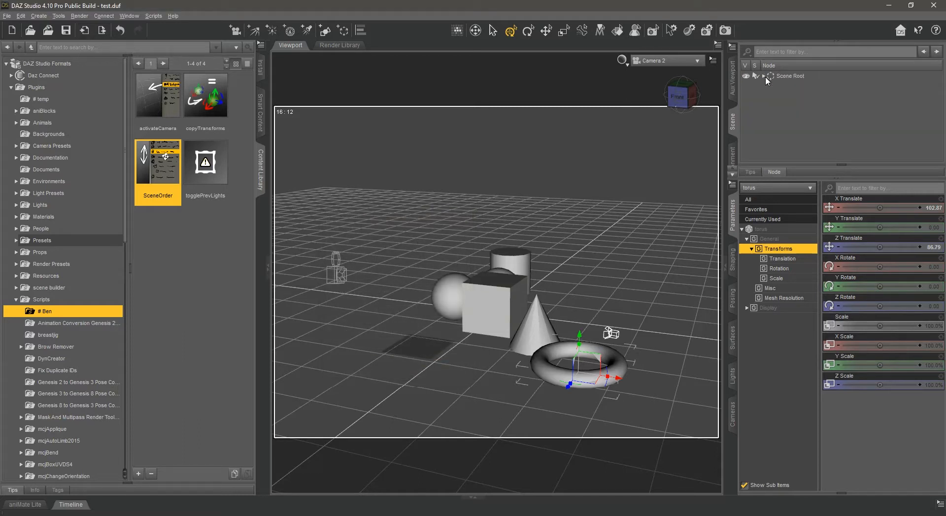
pyautogui.click(791, 75)
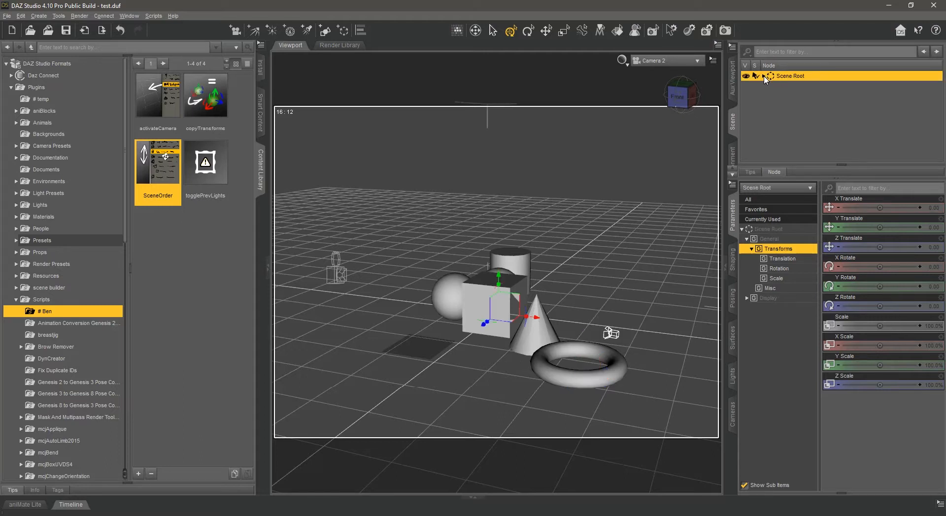
pyautogui.click(763, 75)
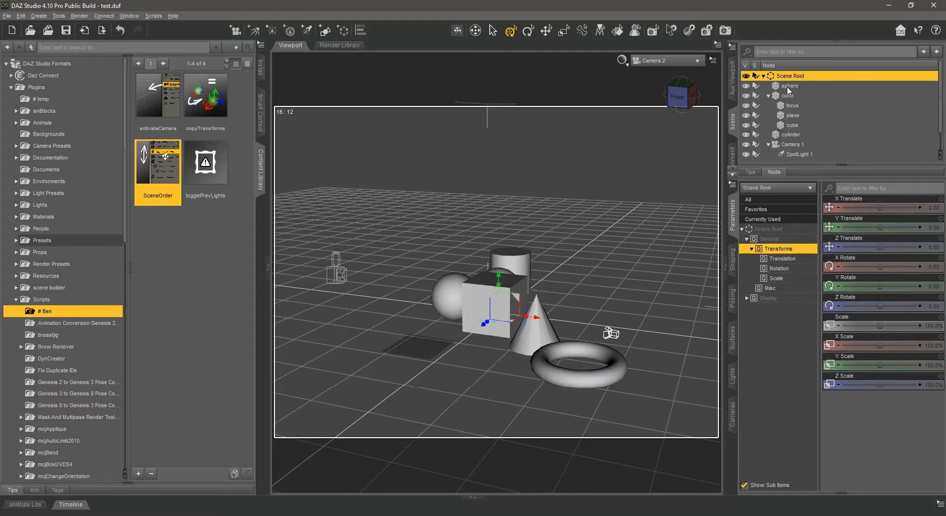
pyautogui.click(788, 86)
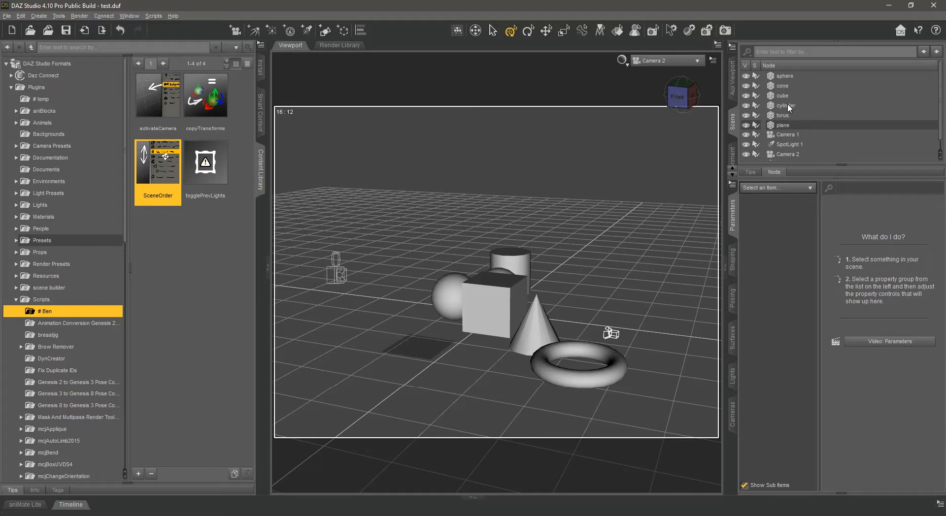
pyautogui.click(785, 105)
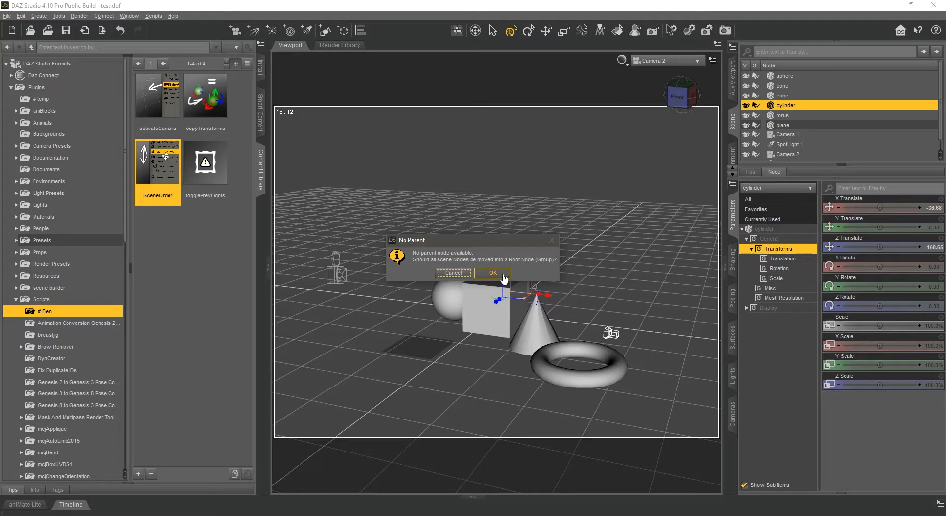
pyautogui.click(492, 272)
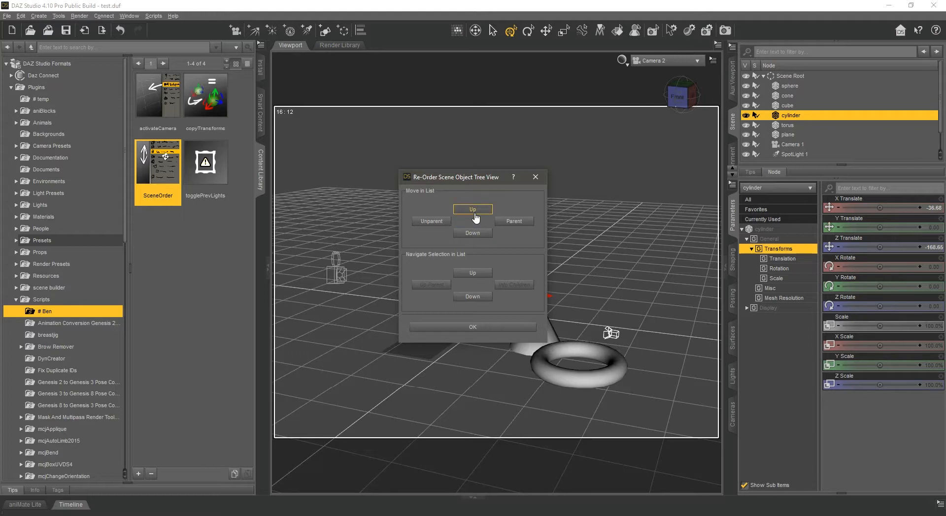
pyautogui.click(472, 209)
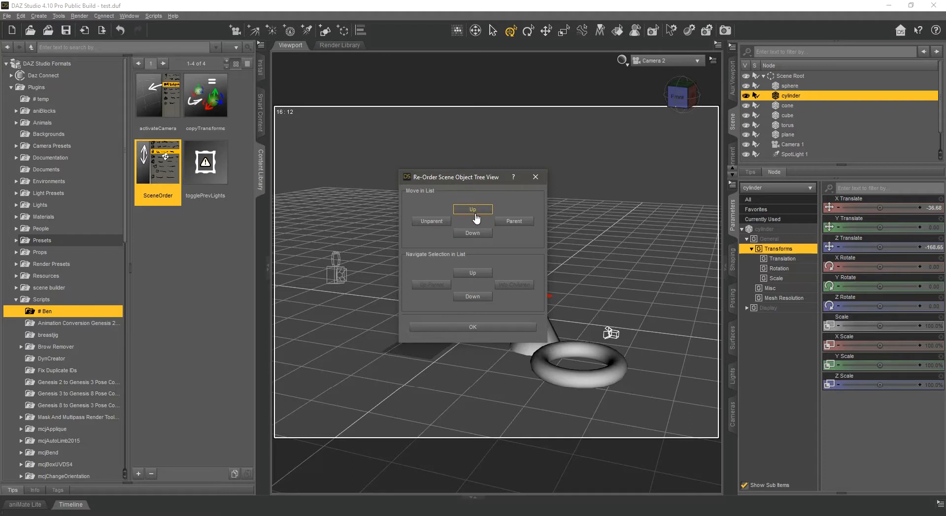
pyautogui.click(473, 233)
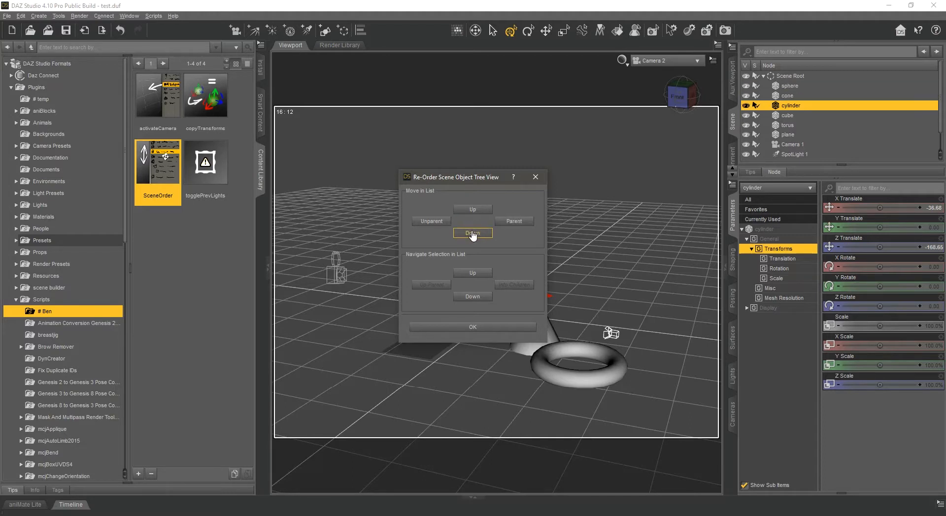
pyautogui.click(472, 234)
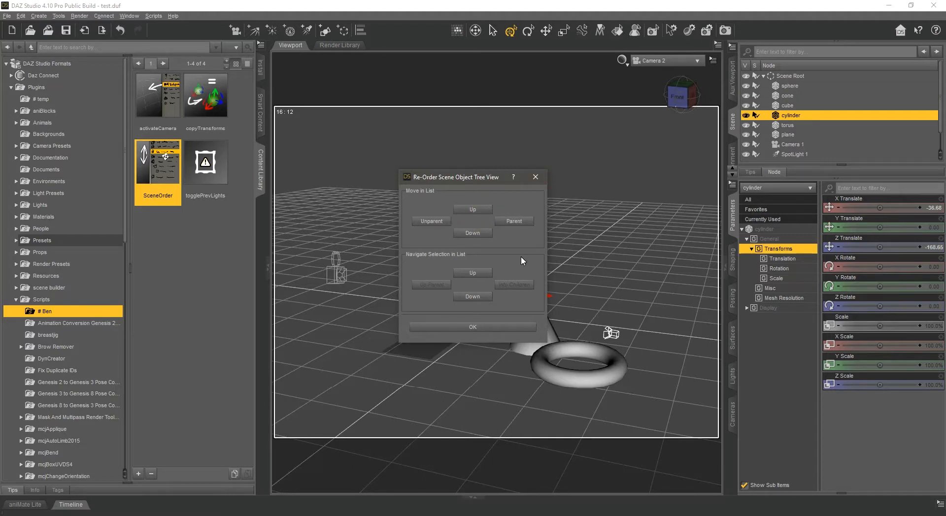